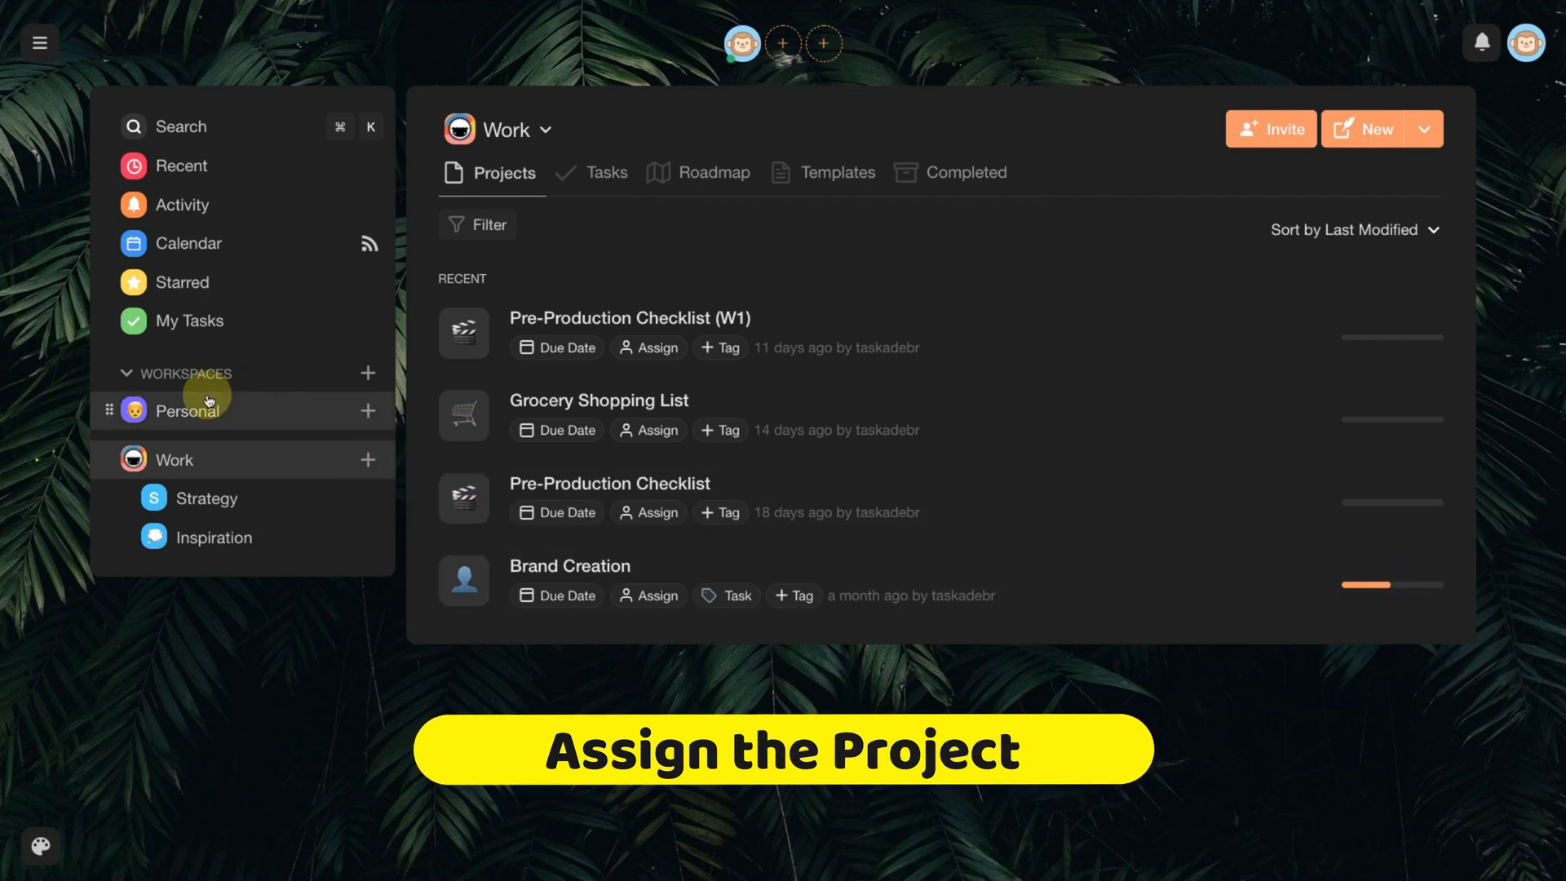
# Step: From the Personal workspace, start assigning someone on the Grocery Shopping List project row
pyautogui.click(187, 411)
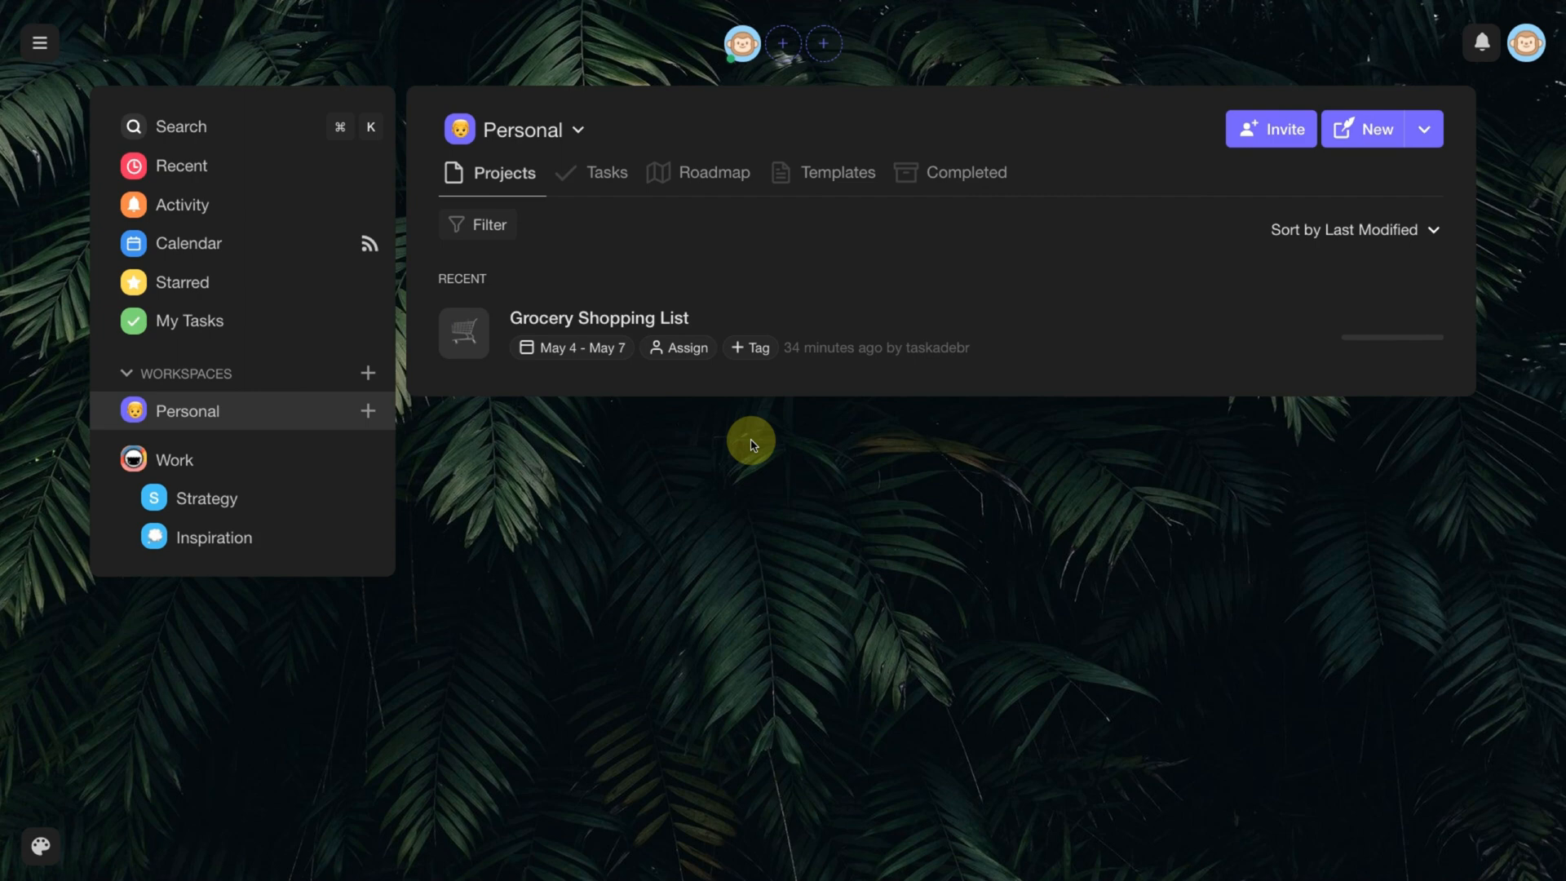
pyautogui.moveTo(677, 336)
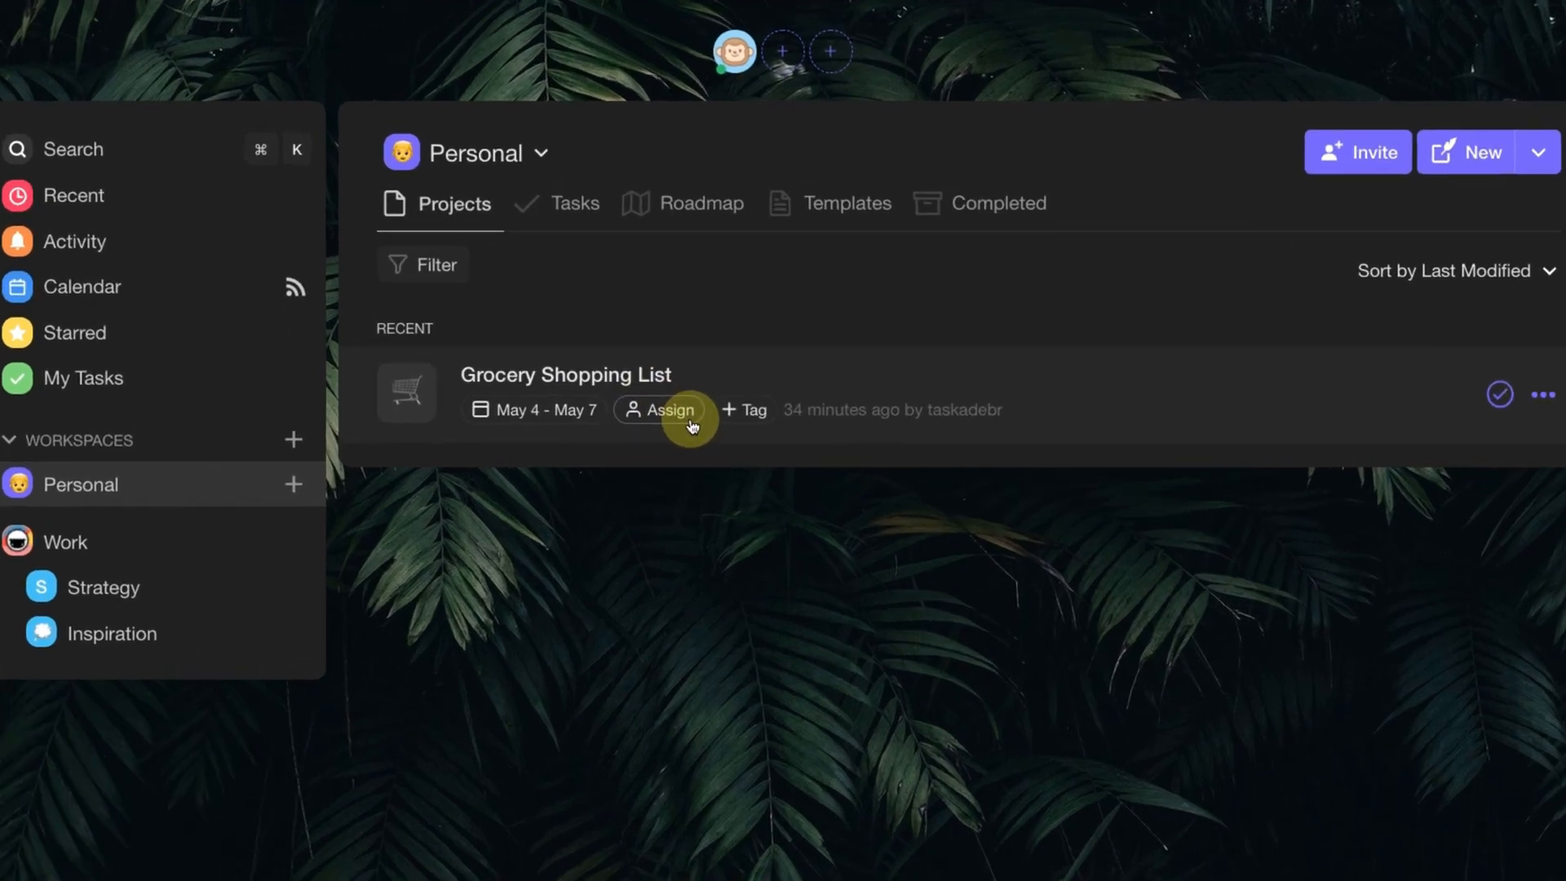
pyautogui.click(664, 409)
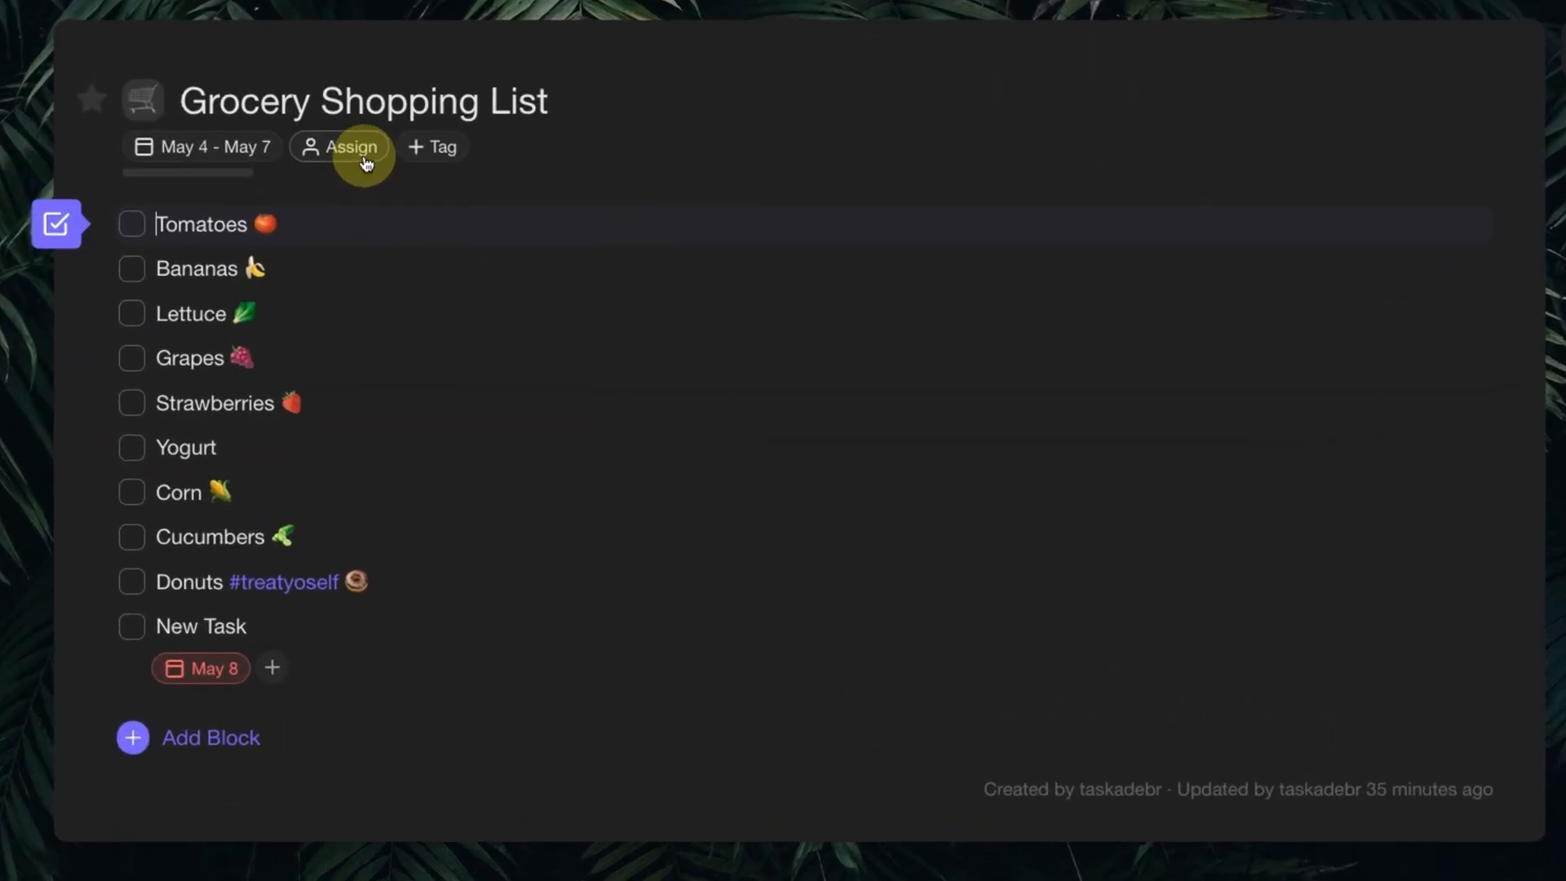
# Step: Assign the Grocery Shopping List project to taskadebr from the project header
pyautogui.click(340, 147)
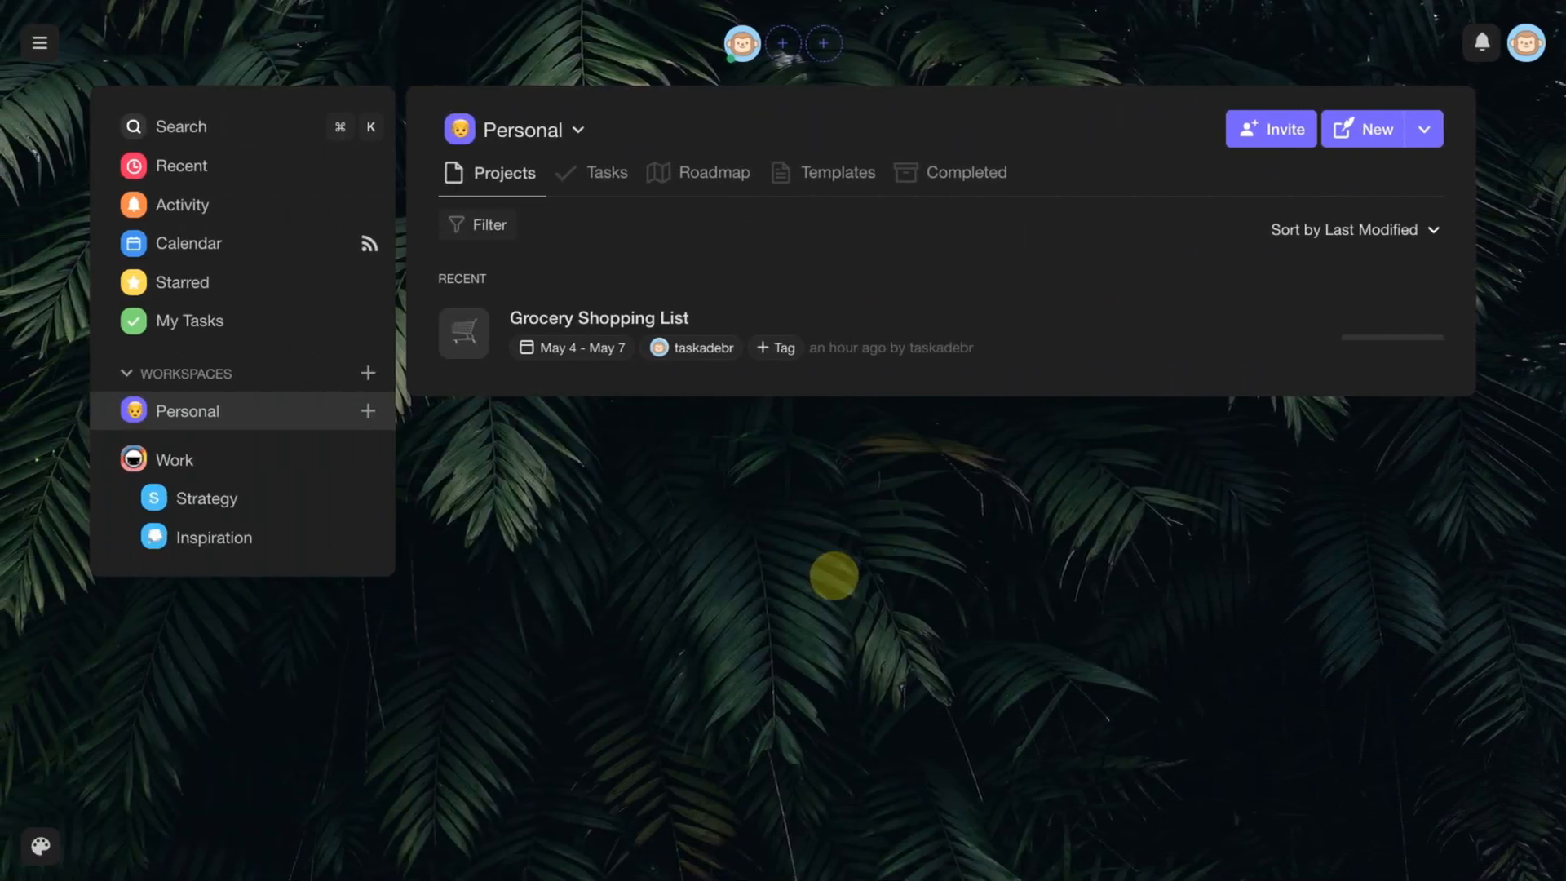
pyautogui.moveTo(726, 403)
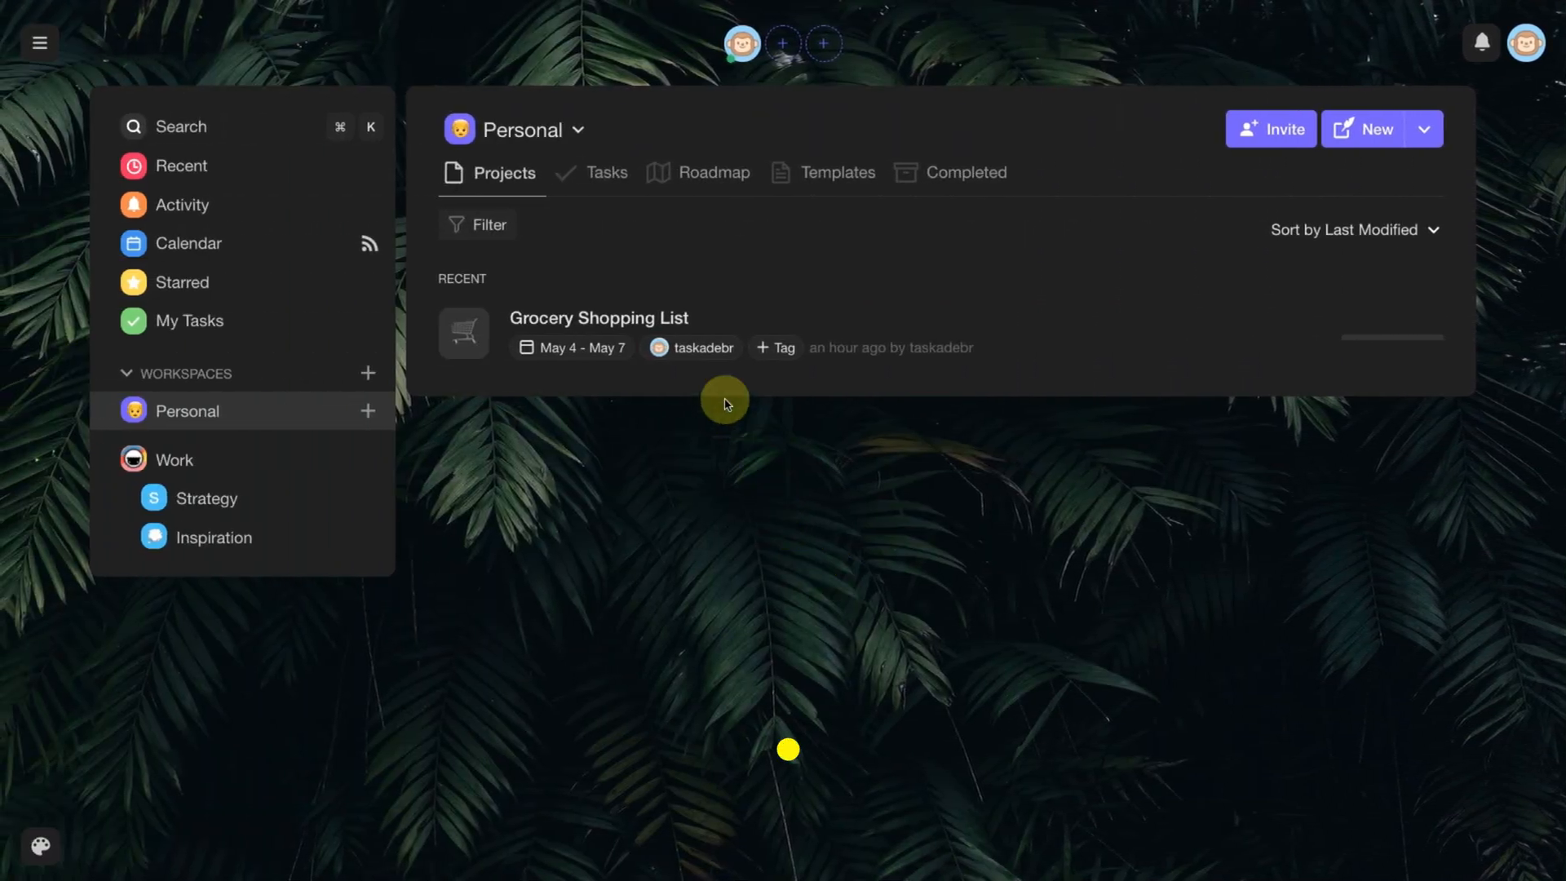
pyautogui.moveTo(664, 318)
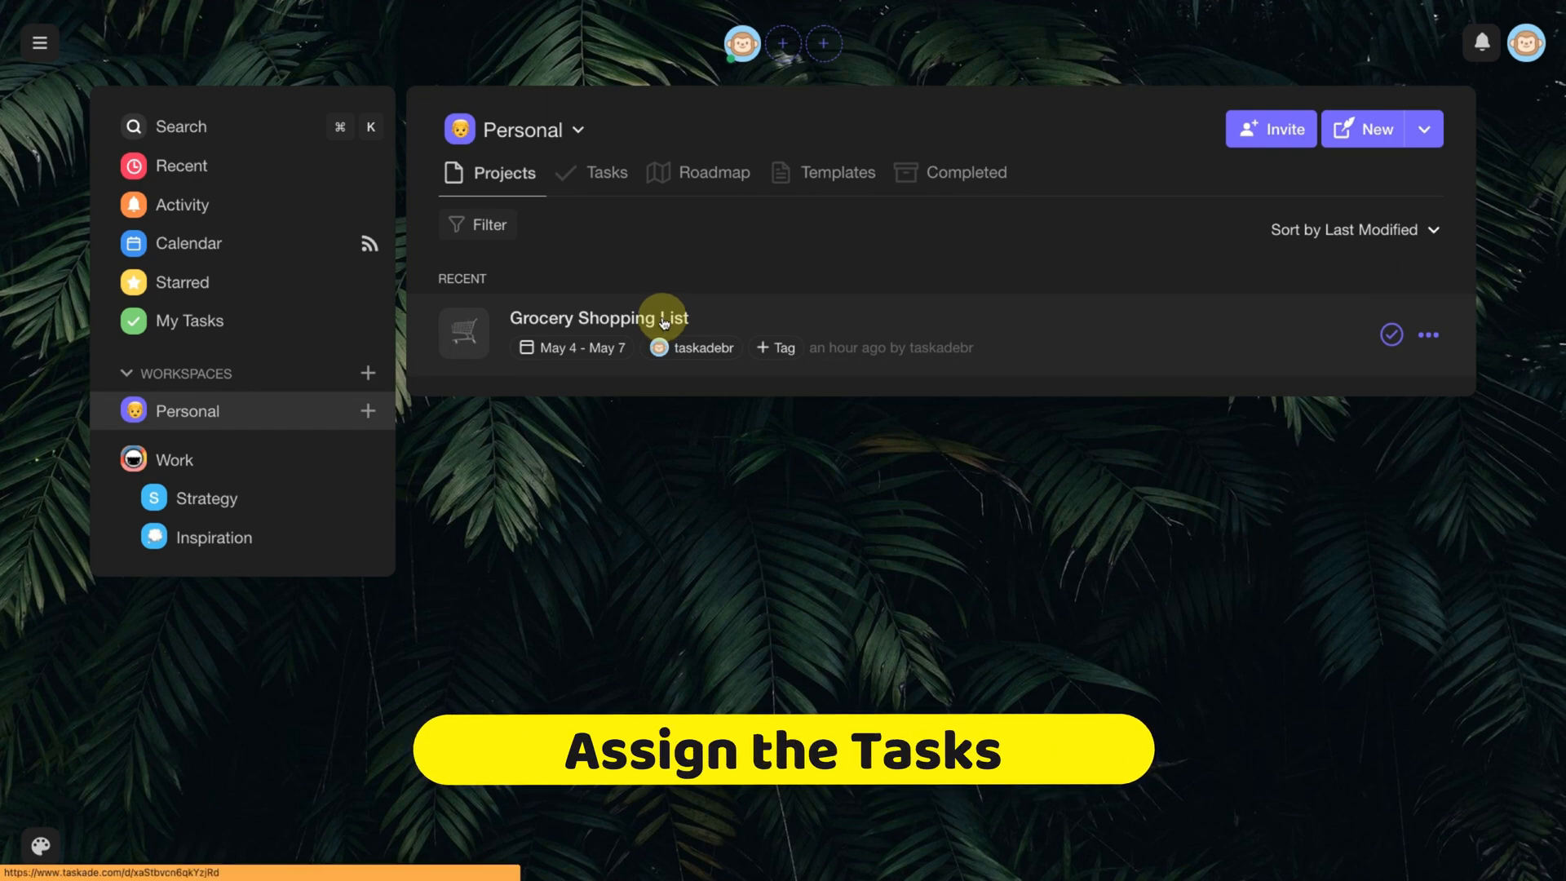
# Step: Reopen the Grocery Shopping List project to view its grocery task checklist
pyautogui.click(581, 318)
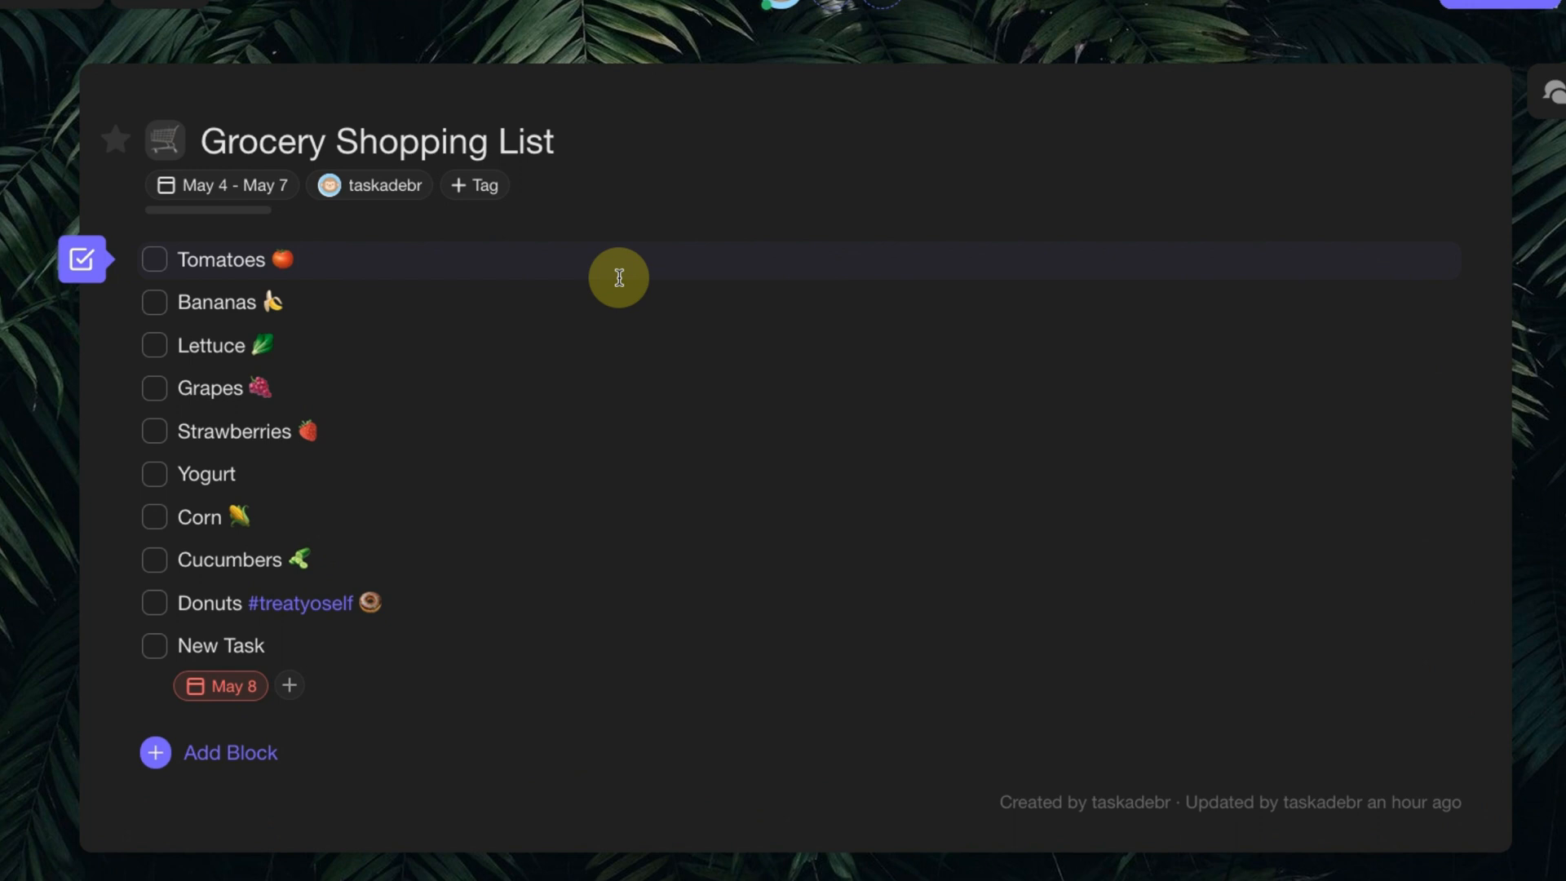
pyautogui.moveTo(629, 358)
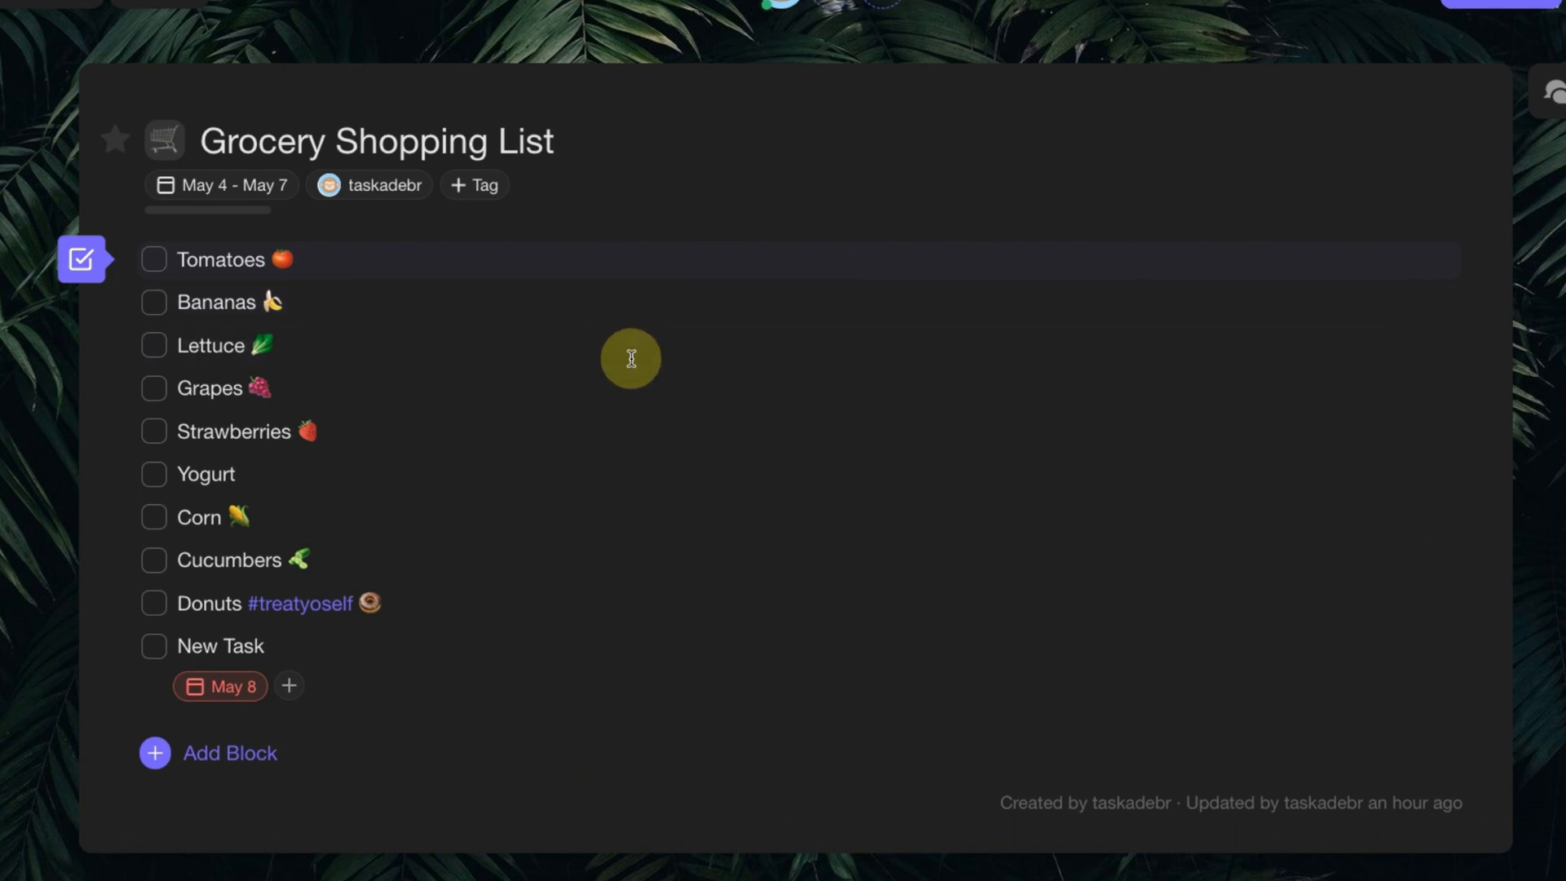
pyautogui.moveTo(651, 305)
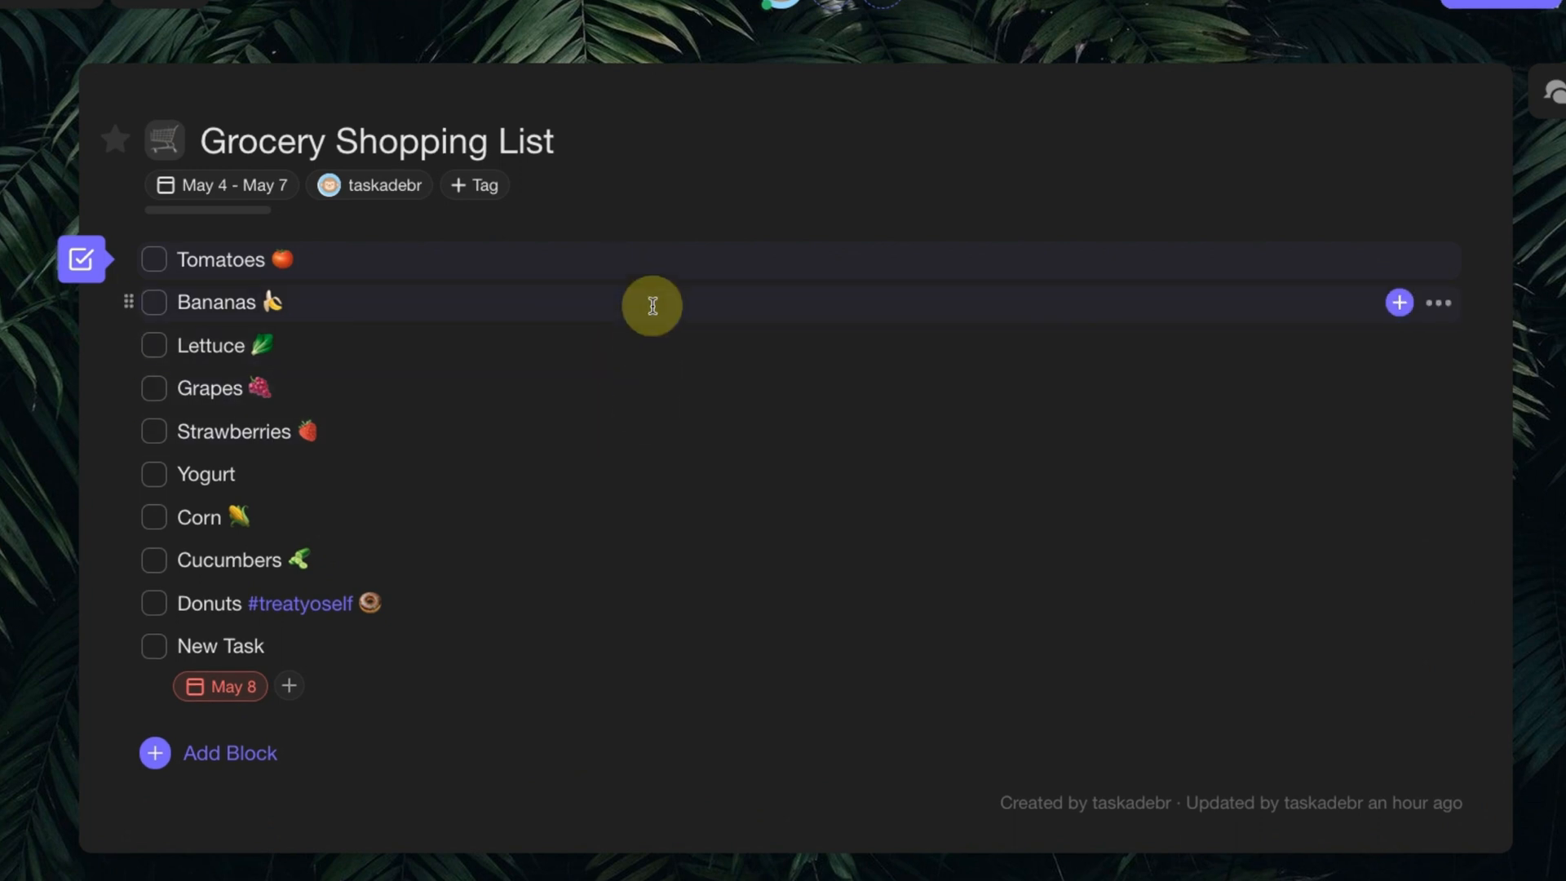
pyautogui.moveTo(664, 259)
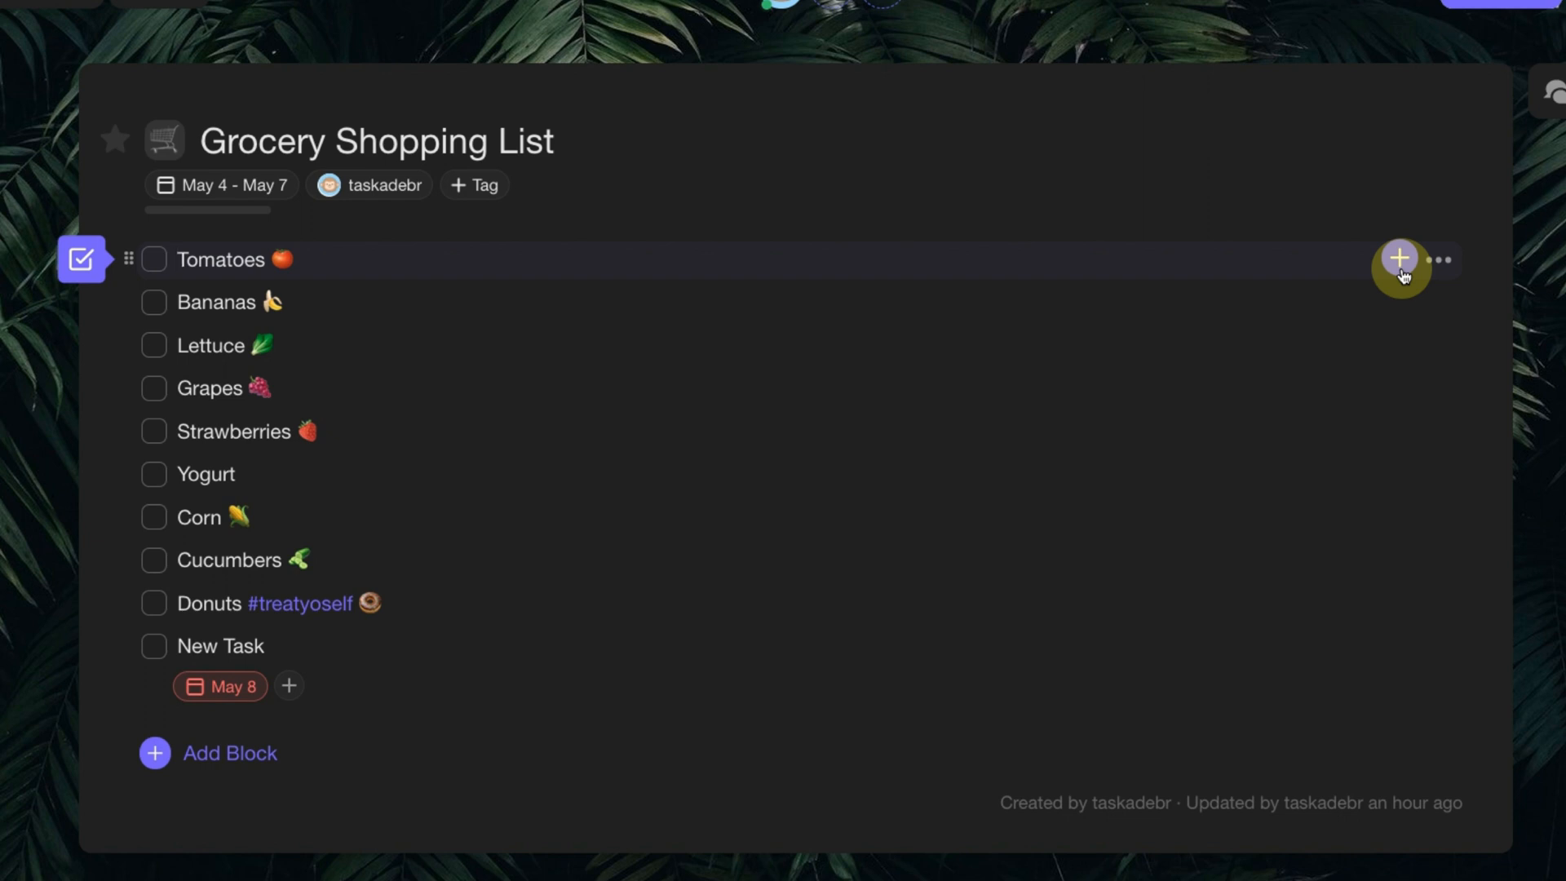
# Step: Assign the Tomatoes task to taskadebr via its row's extra options
pyautogui.click(1398, 259)
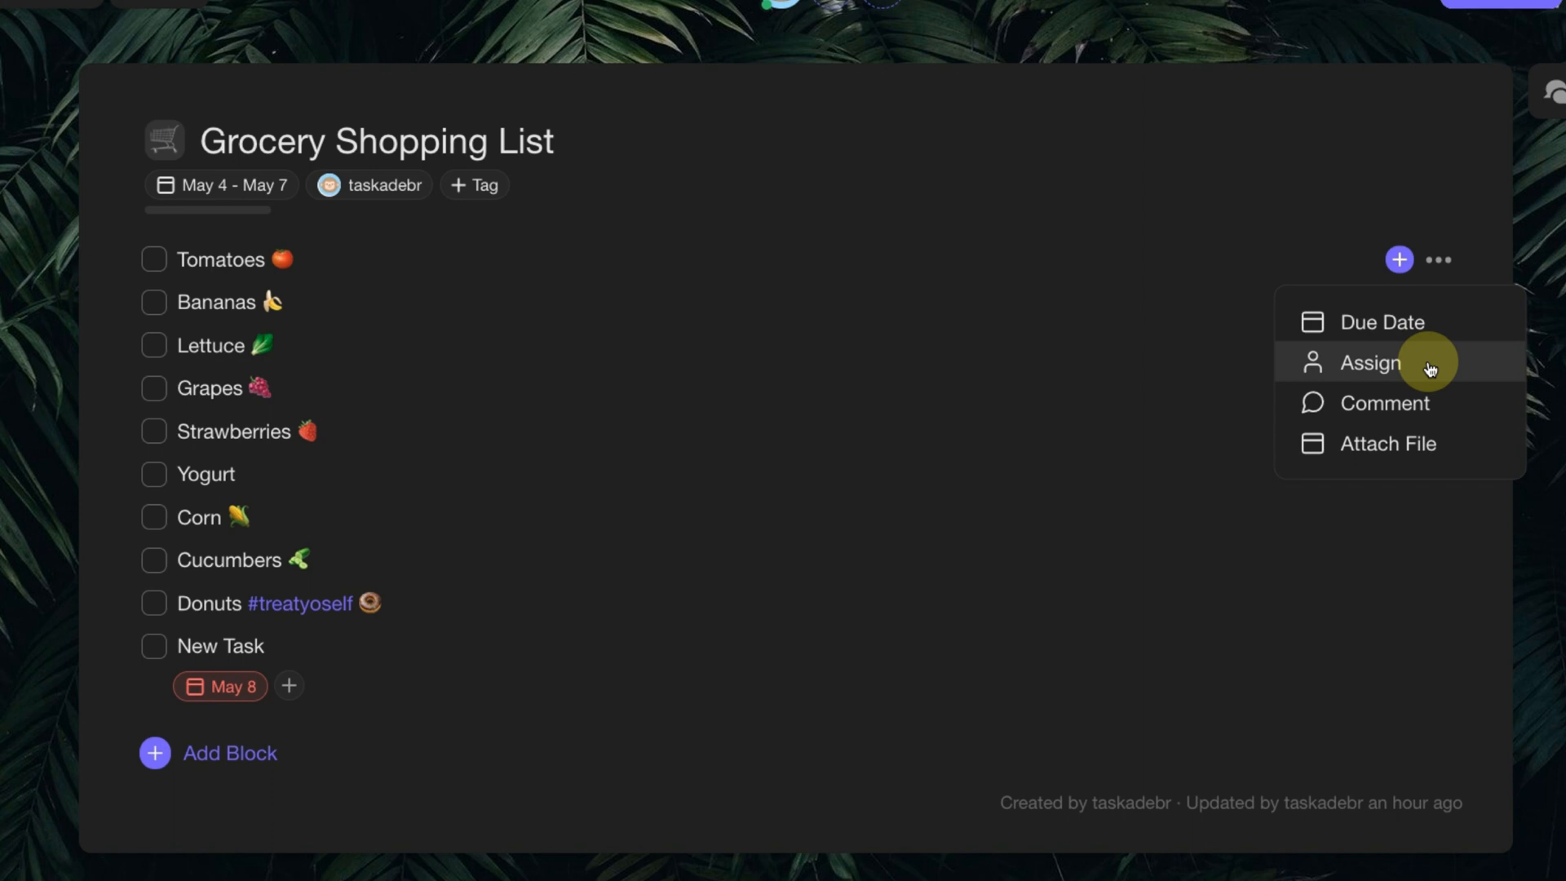
pyautogui.click(1377, 362)
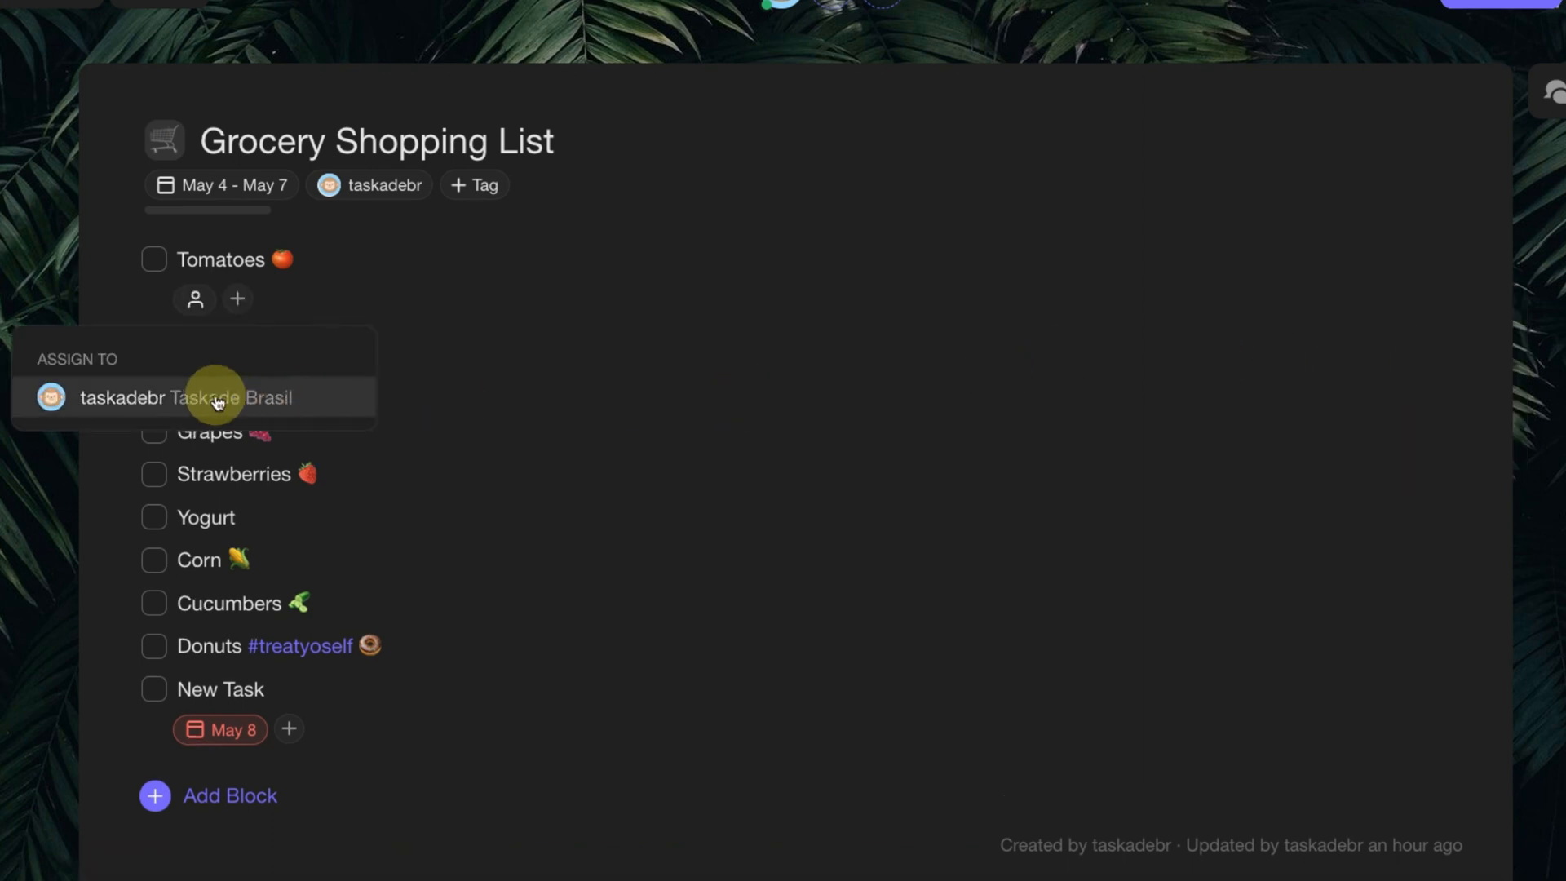
pyautogui.click(217, 398)
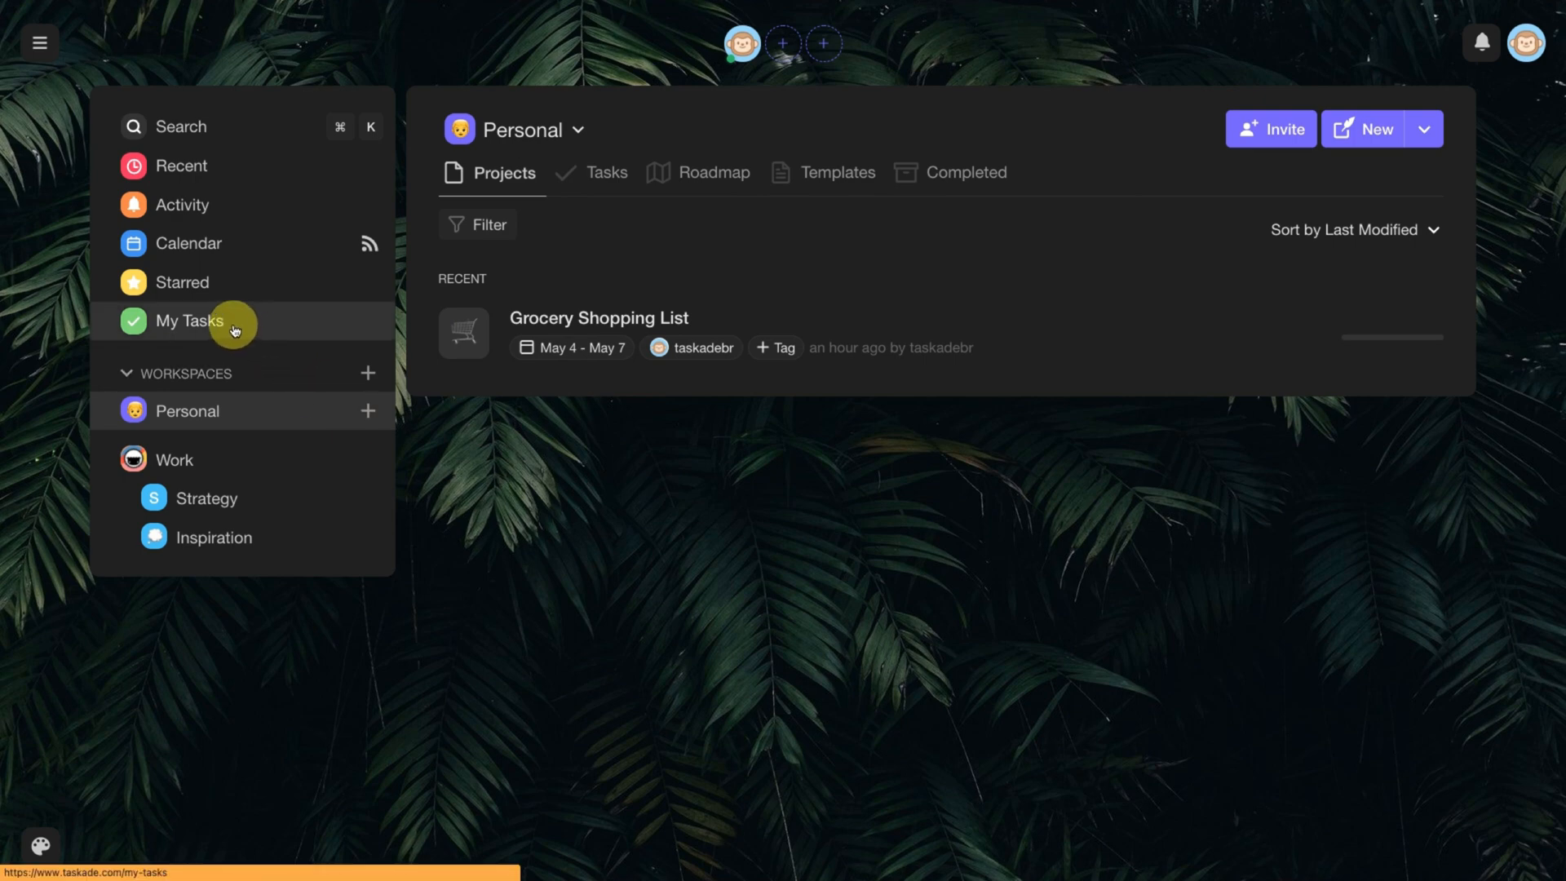
# Step: Show My Tasks, listing Tomatoes, Bananas, Lettuce and Grapes assigned to taskadebr
pyautogui.click(190, 321)
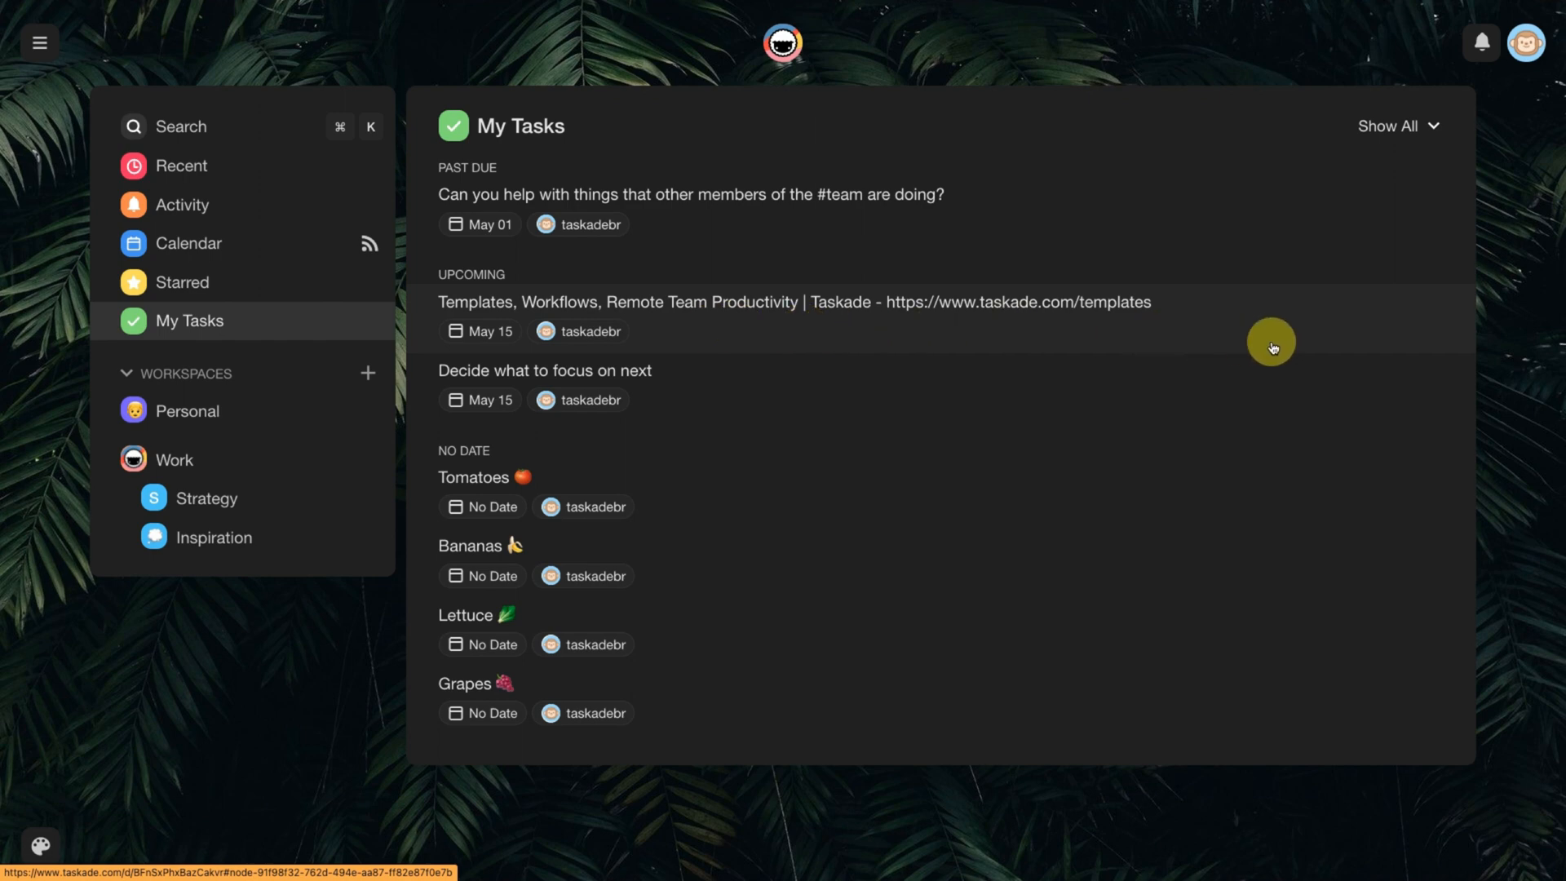